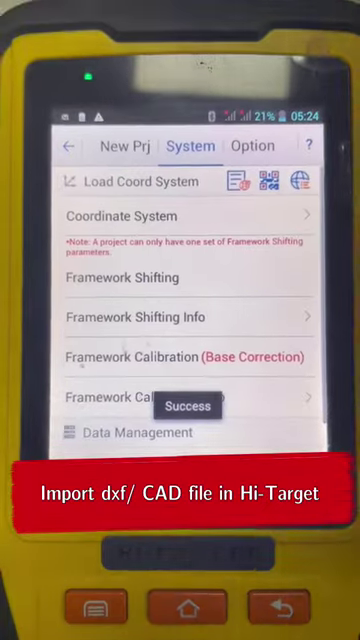
Step: From Project Settings, open External data management and start adding an external layer
scroll("down", 3)
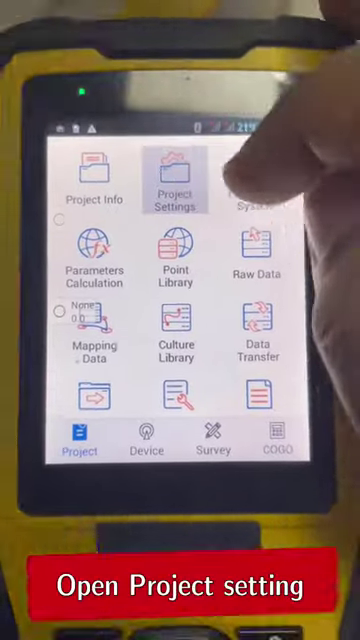
left_click(175, 170)
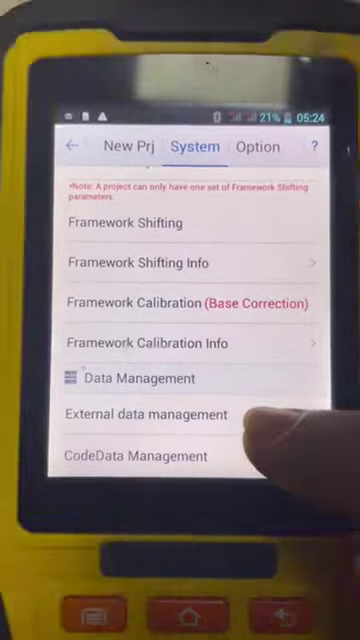
left_click(144, 414)
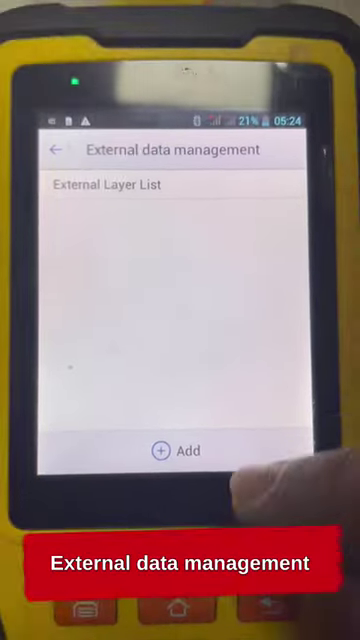
left_click(184, 451)
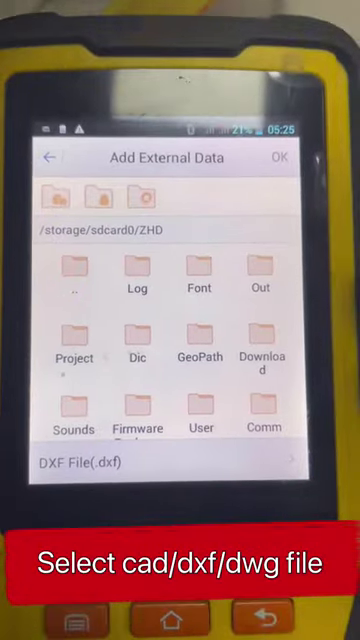
Step: Open the Out folder in the Add External Data browser to reveal its two DXF files
scroll("down", 3)
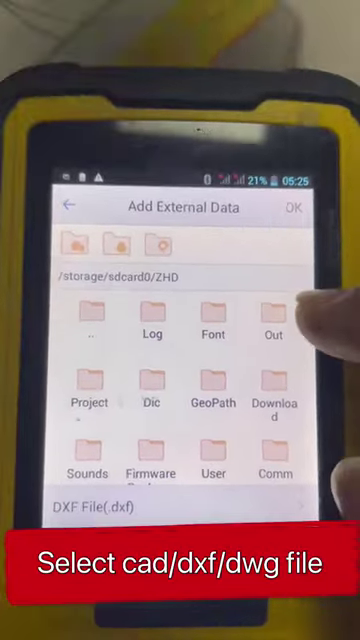
left_click(271, 318)
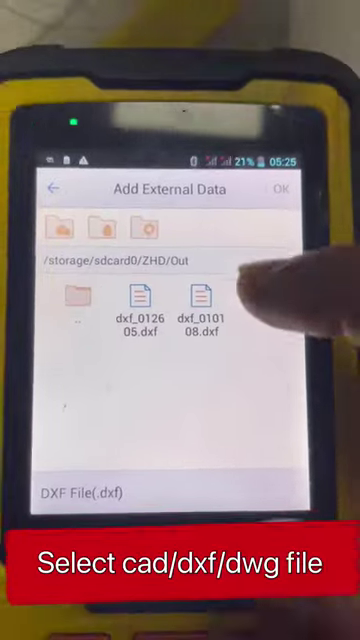